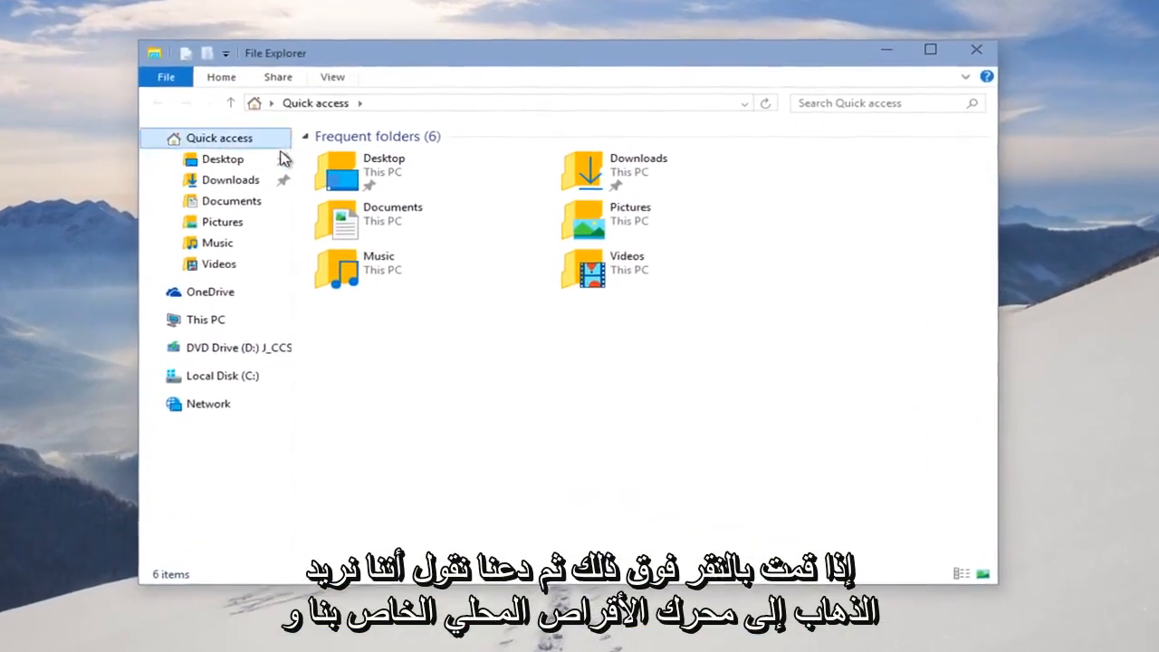
Step: Navigate to Local Disk (C:) and into the Test Machine user folder
click(171, 393)
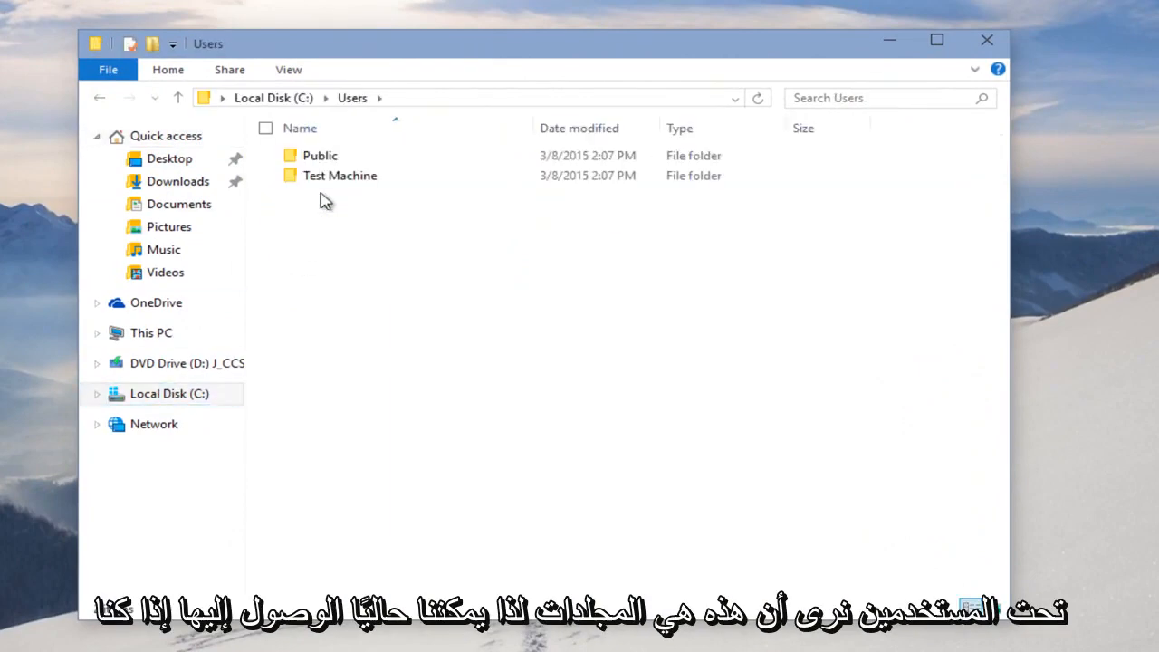
double_click(340, 174)
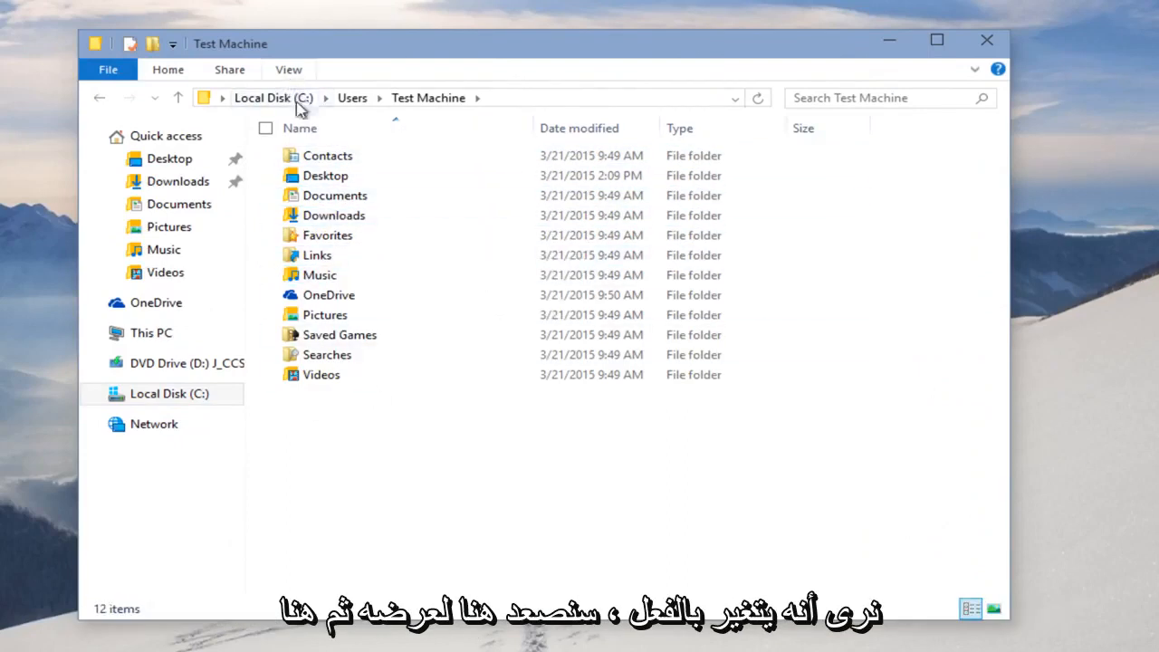
Step: Turn on Hidden items from the View ribbon so AppData appears, and select it
click(288, 69)
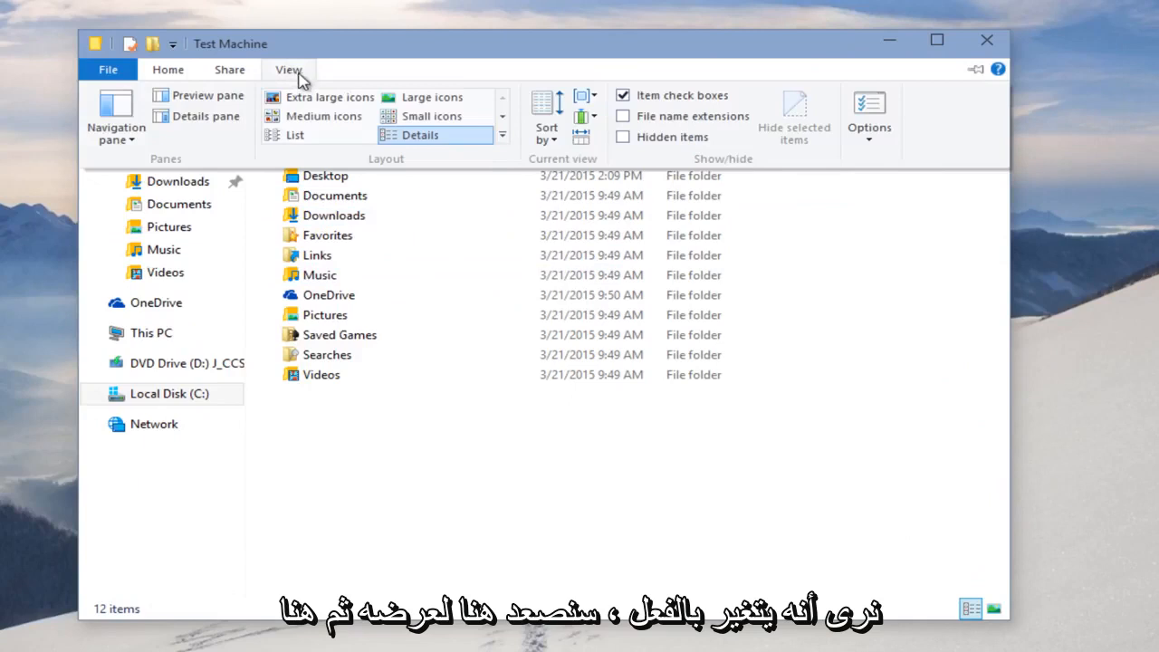
mouse_move(623, 138)
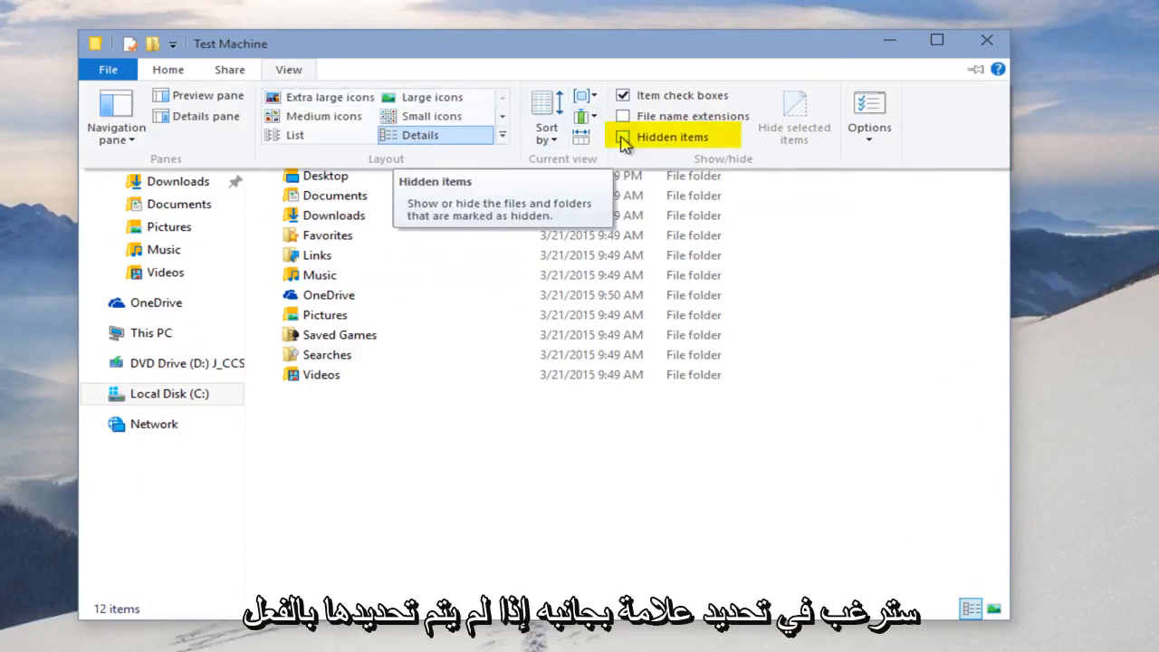
click(623, 138)
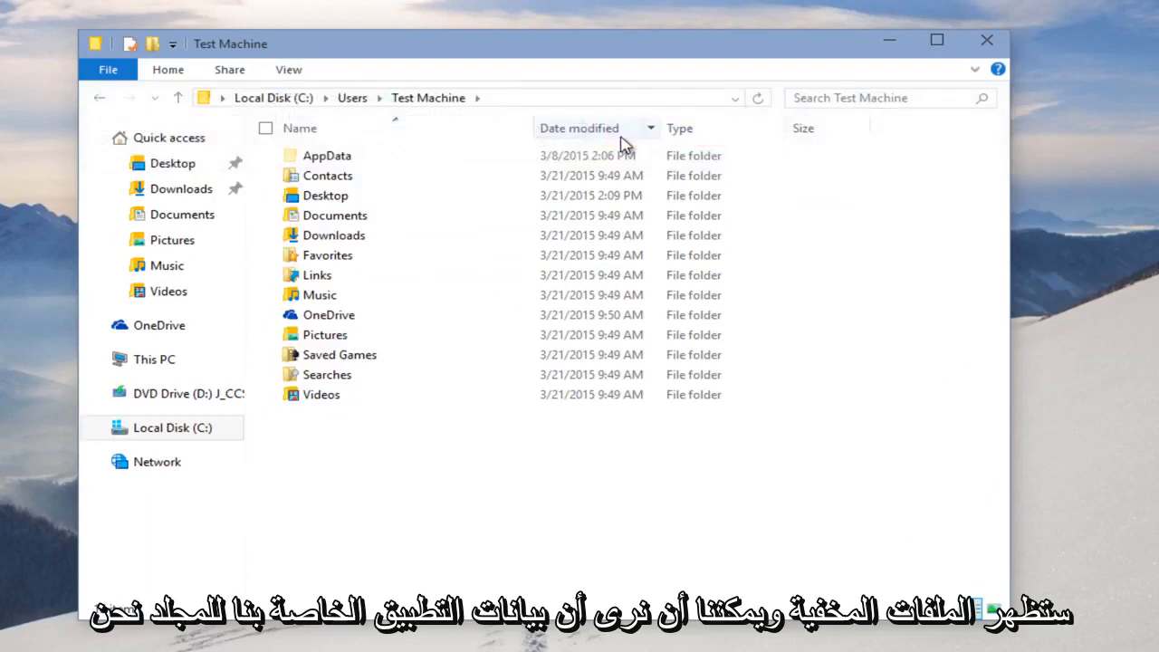
click(326, 156)
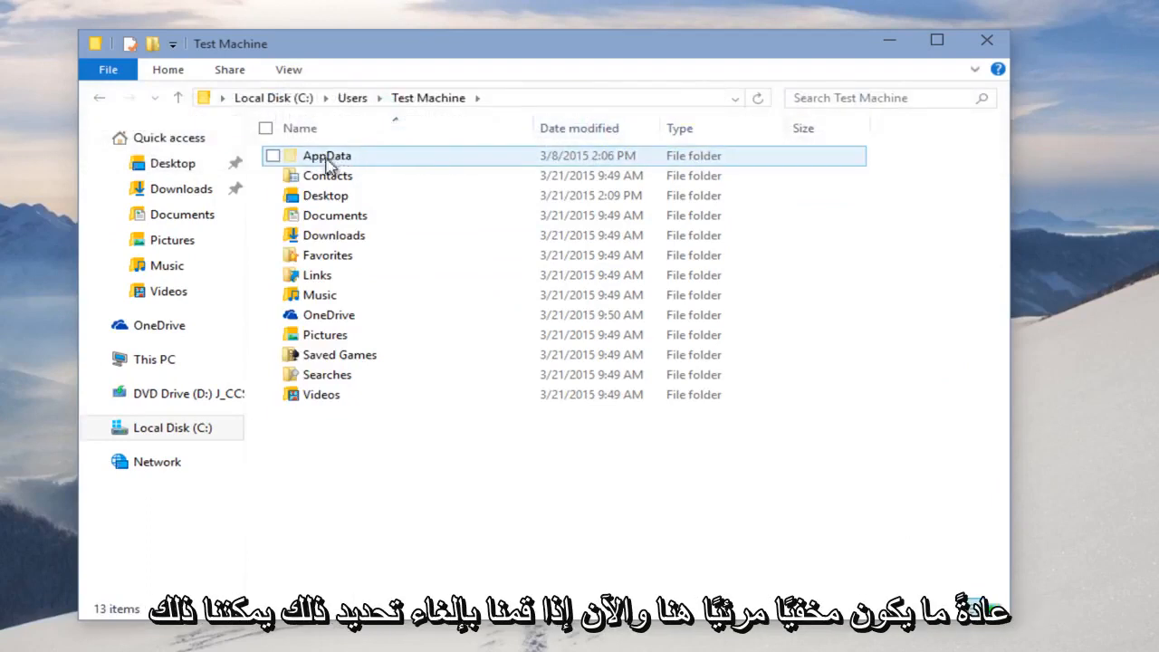
mouse_move(292, 161)
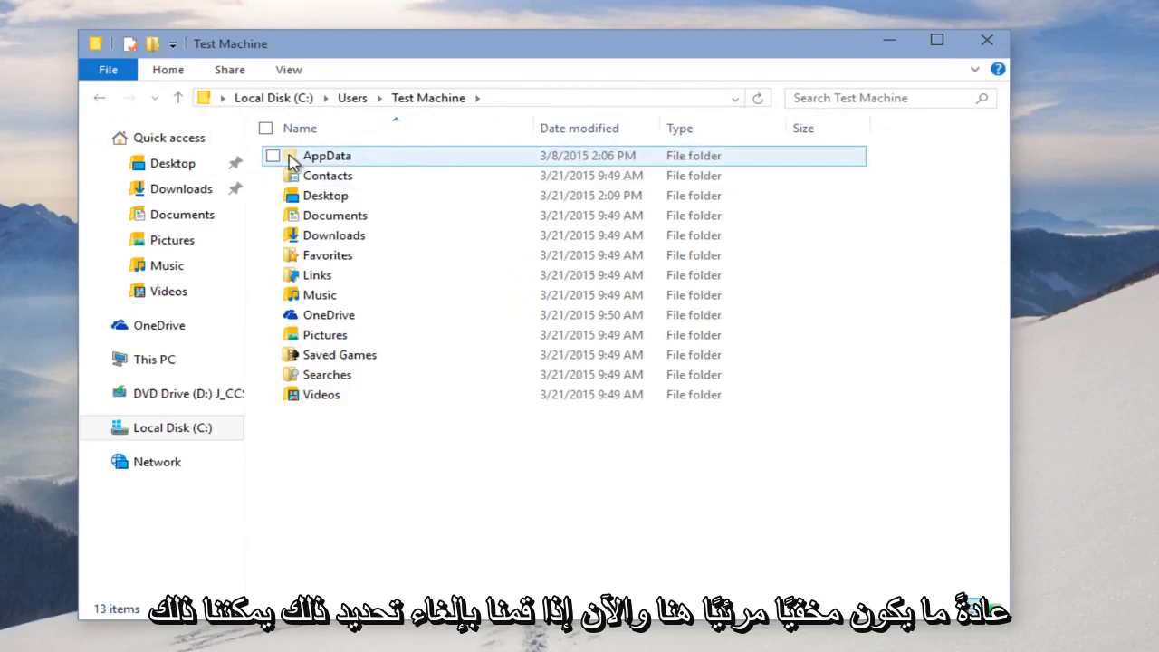
Step: Turn Hidden items off again so the folder lists 12 items
click(288, 69)
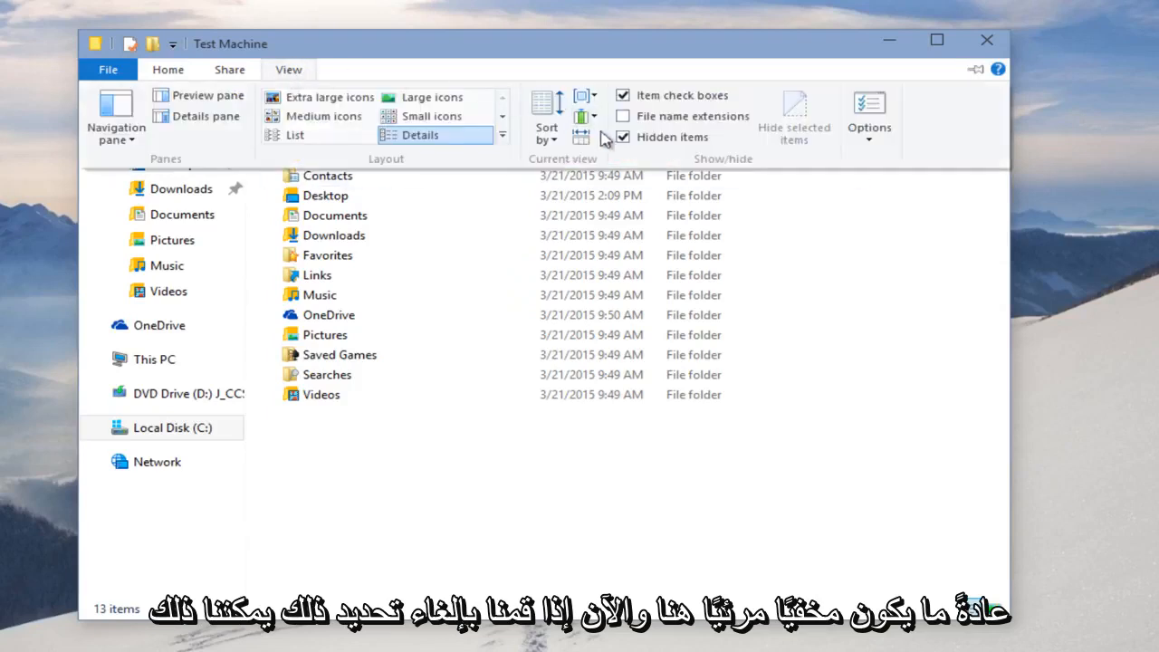
click(624, 138)
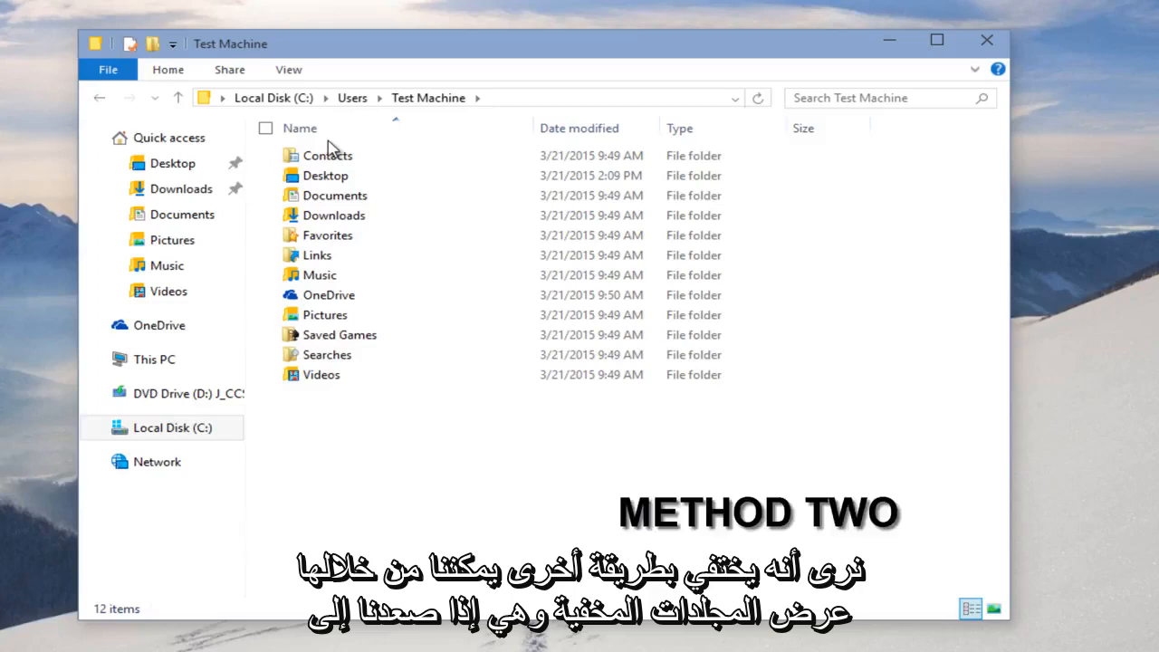
mouse_move(315, 103)
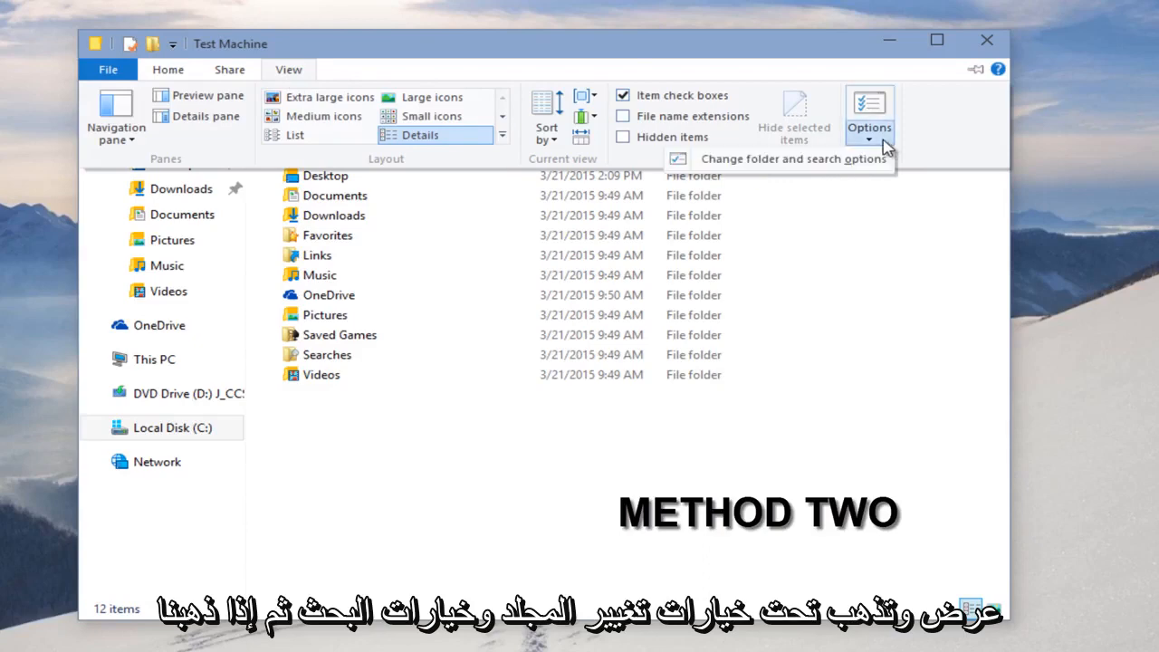
mouse_move(775, 167)
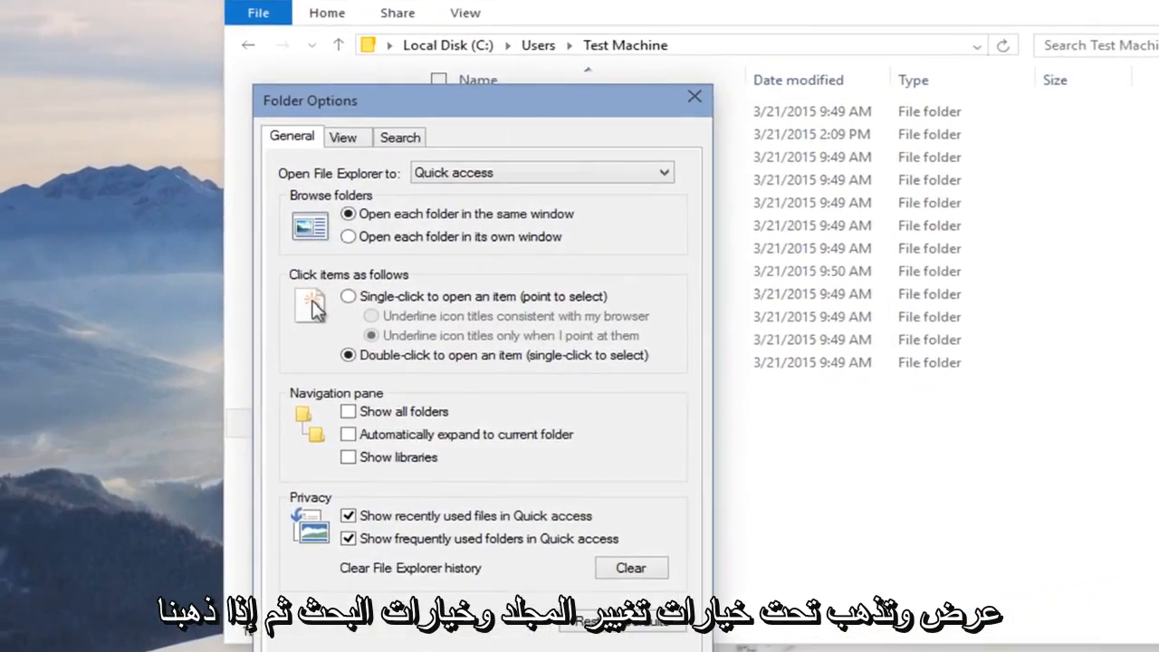
Step: In Folder Options' View settings choose 'Show hidden files, folders, and drives'
click(344, 138)
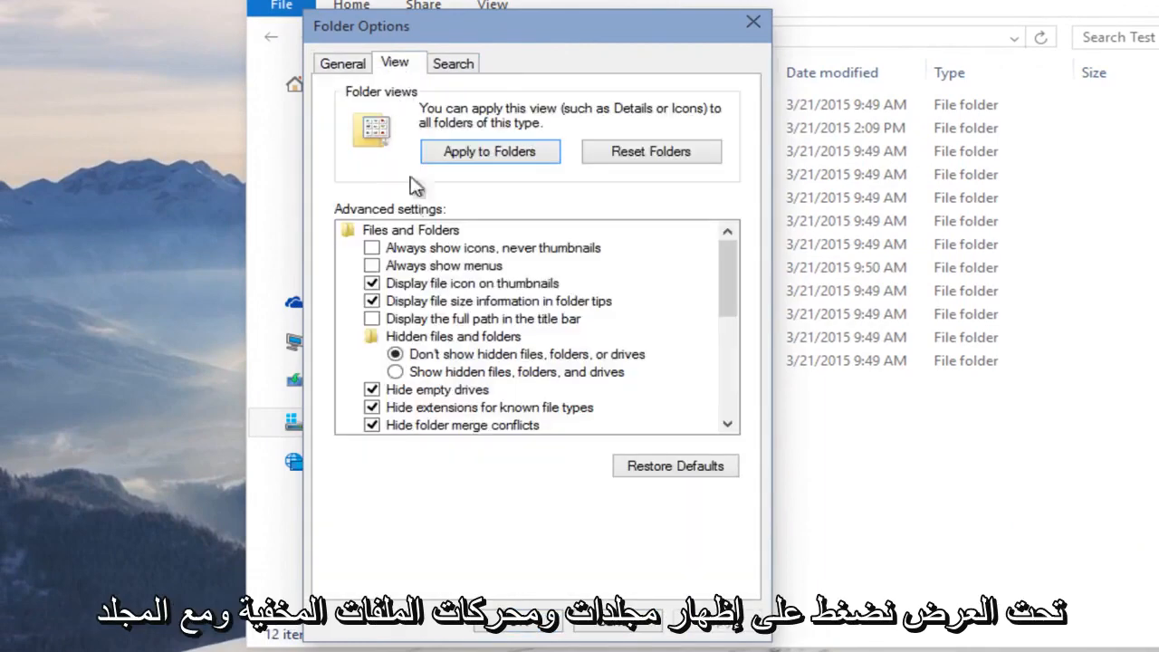
click(395, 373)
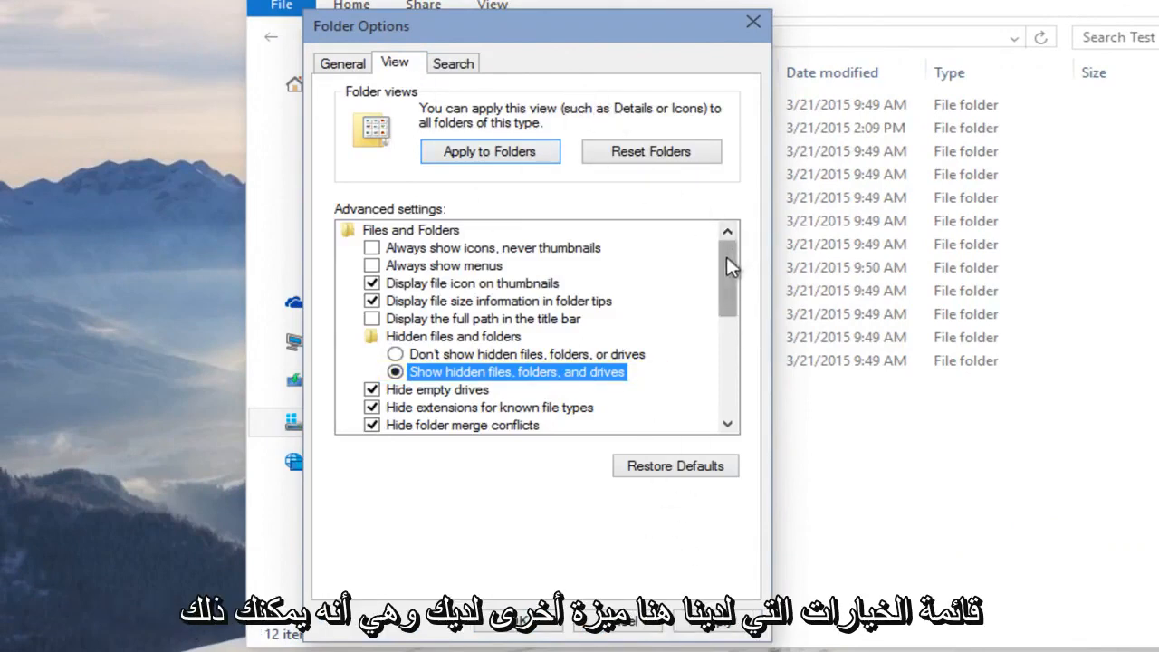
scroll(down, 3)
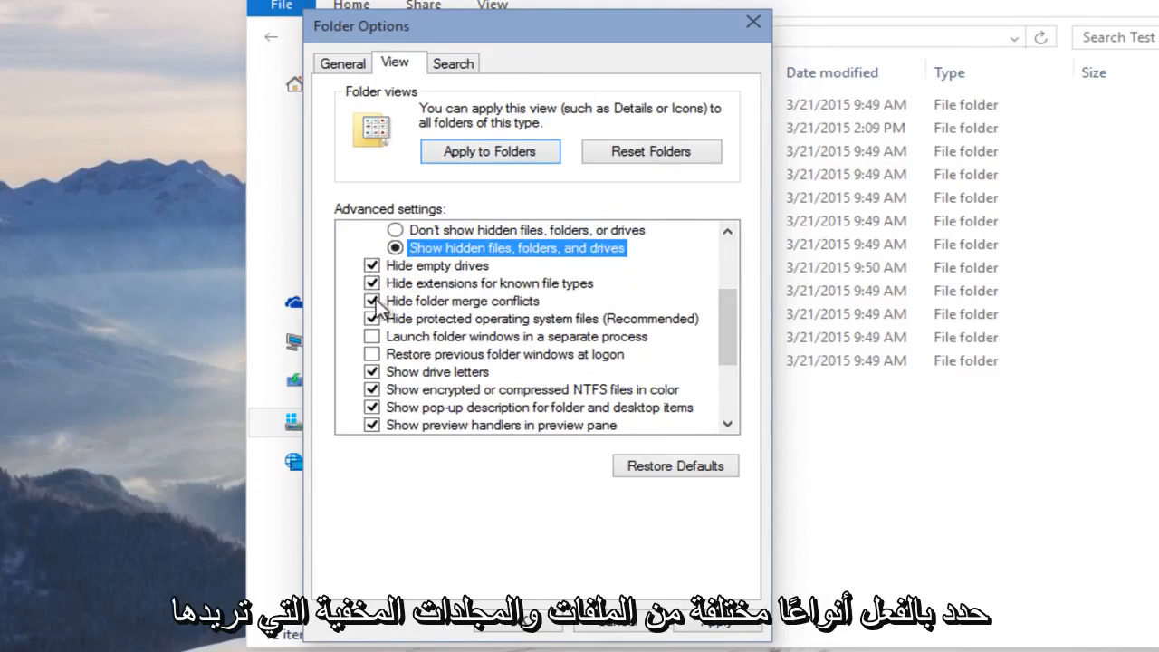
click(372, 300)
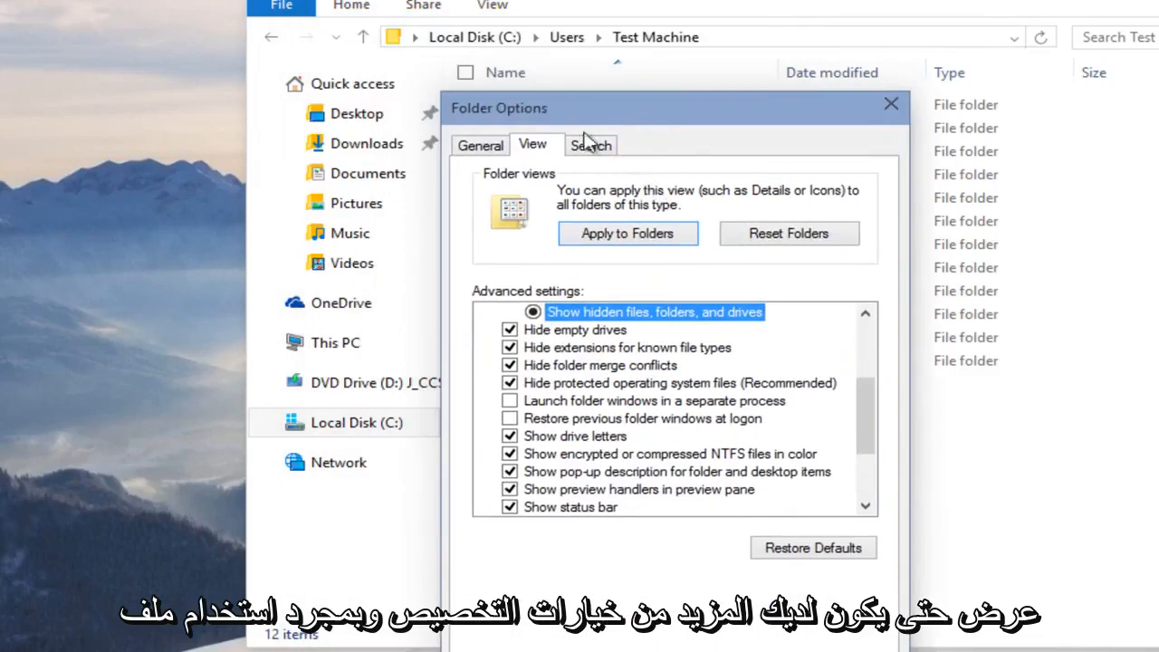
mouse_move(656, 106)
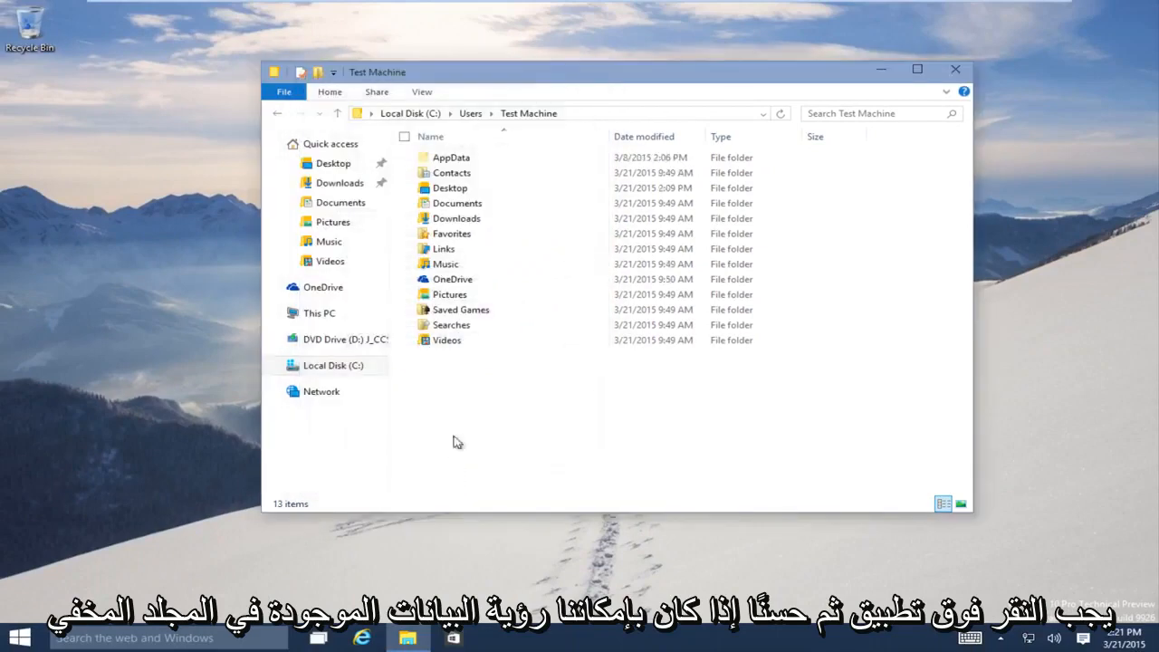
Step: Apply the setting so AppData shows among 13 items, then close File Explorer
click(450, 156)
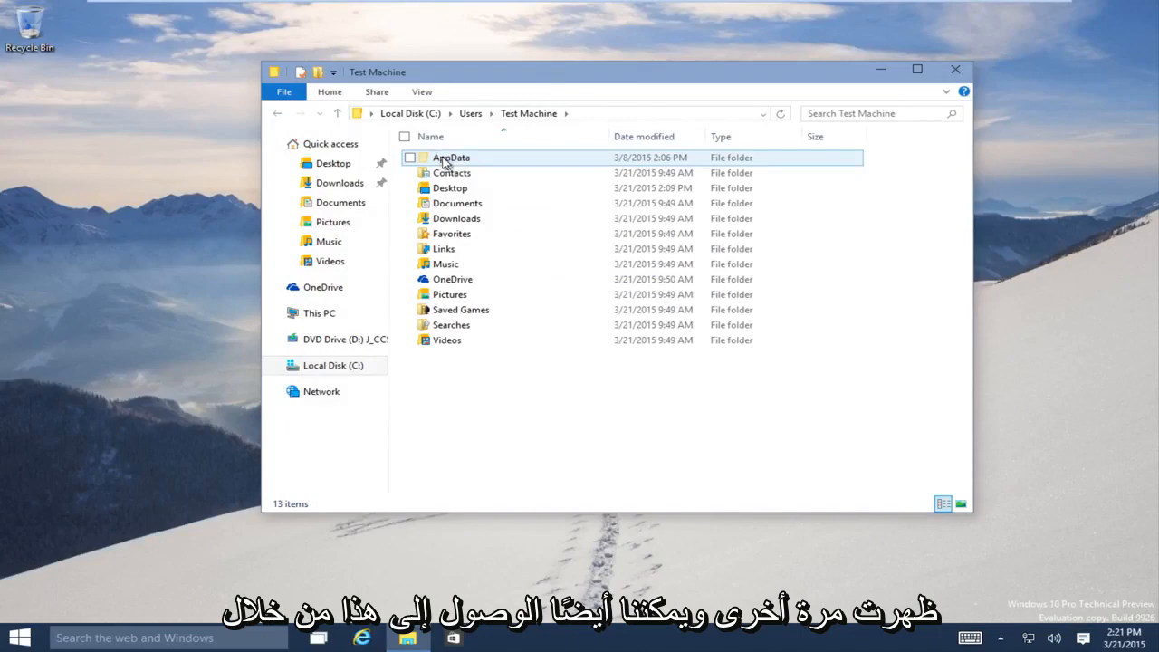
click(420, 90)
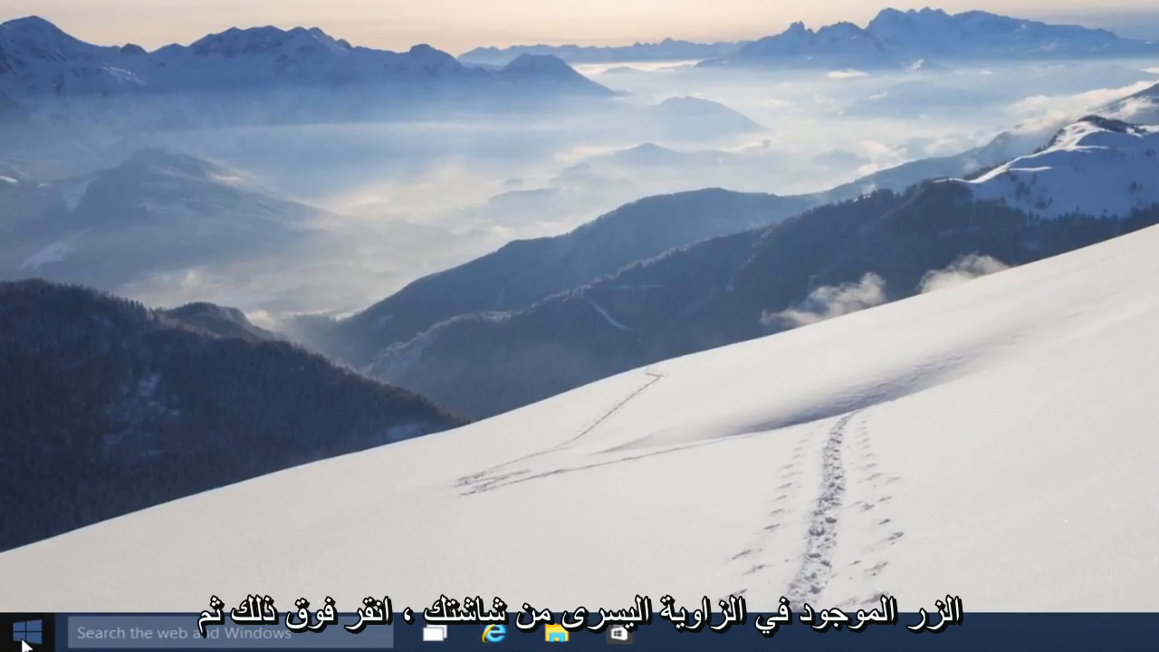
Step: Reopen File Explorer from Start and tick Hidden items on the View ribbon
click(18, 633)
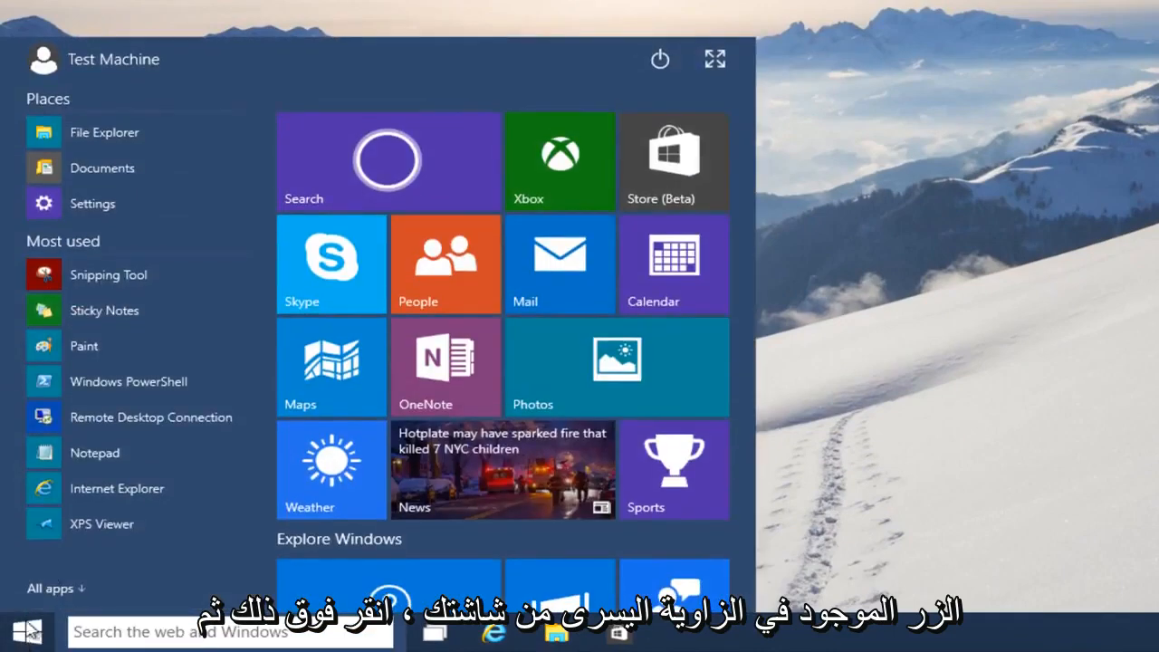
mouse_move(105, 132)
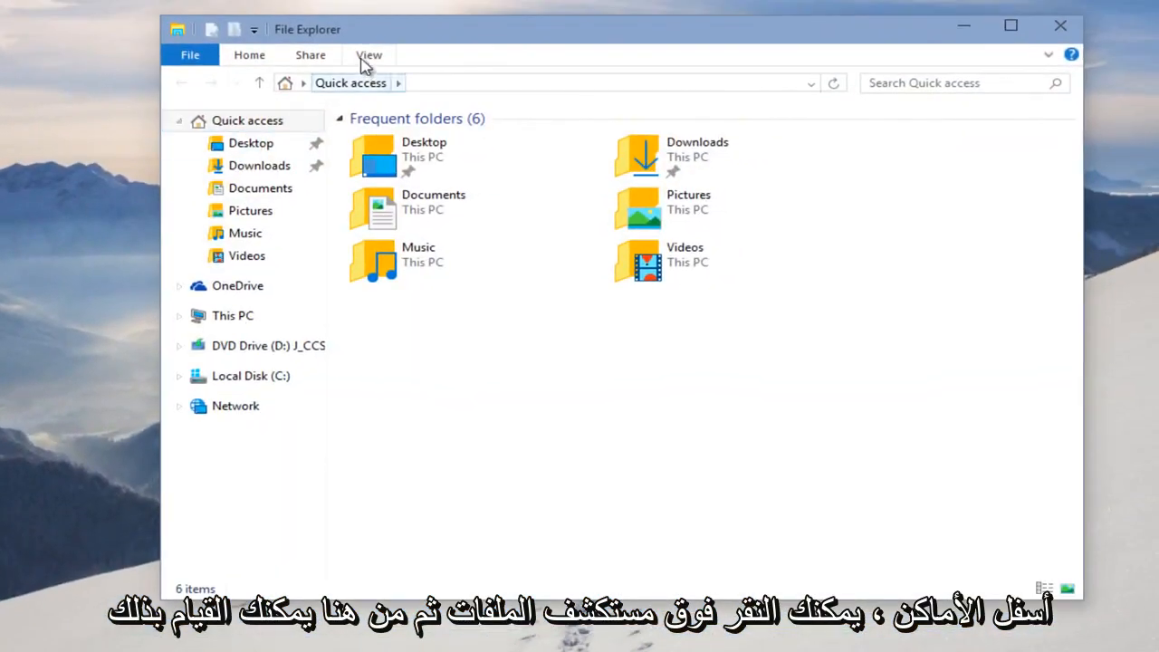
click(370, 54)
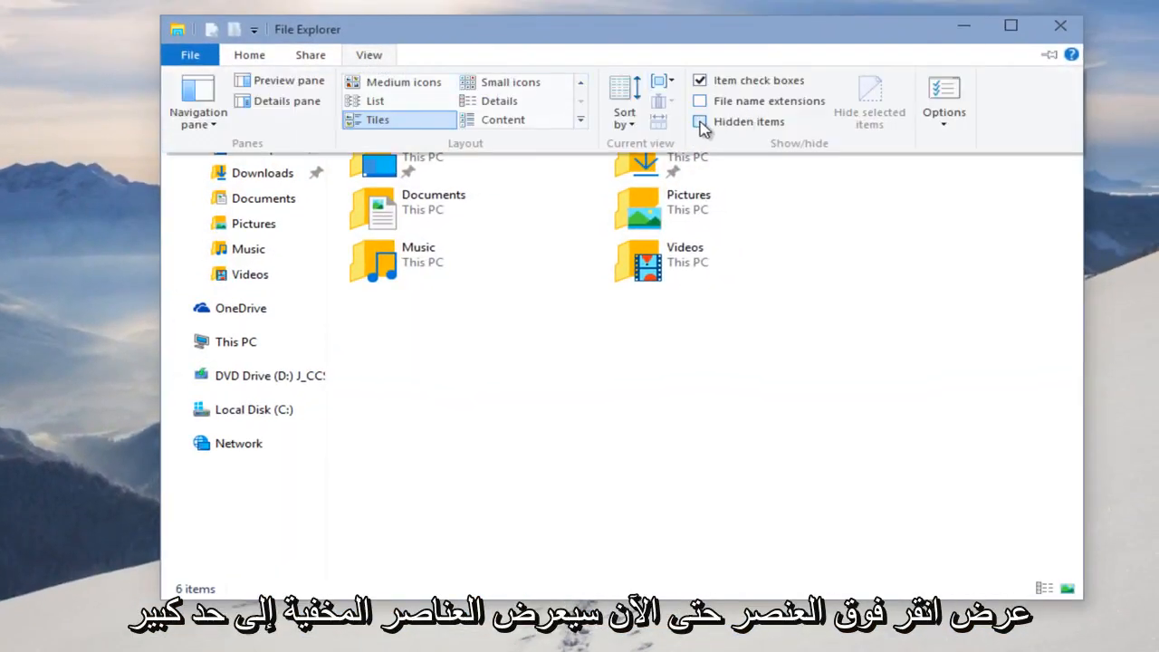
click(700, 122)
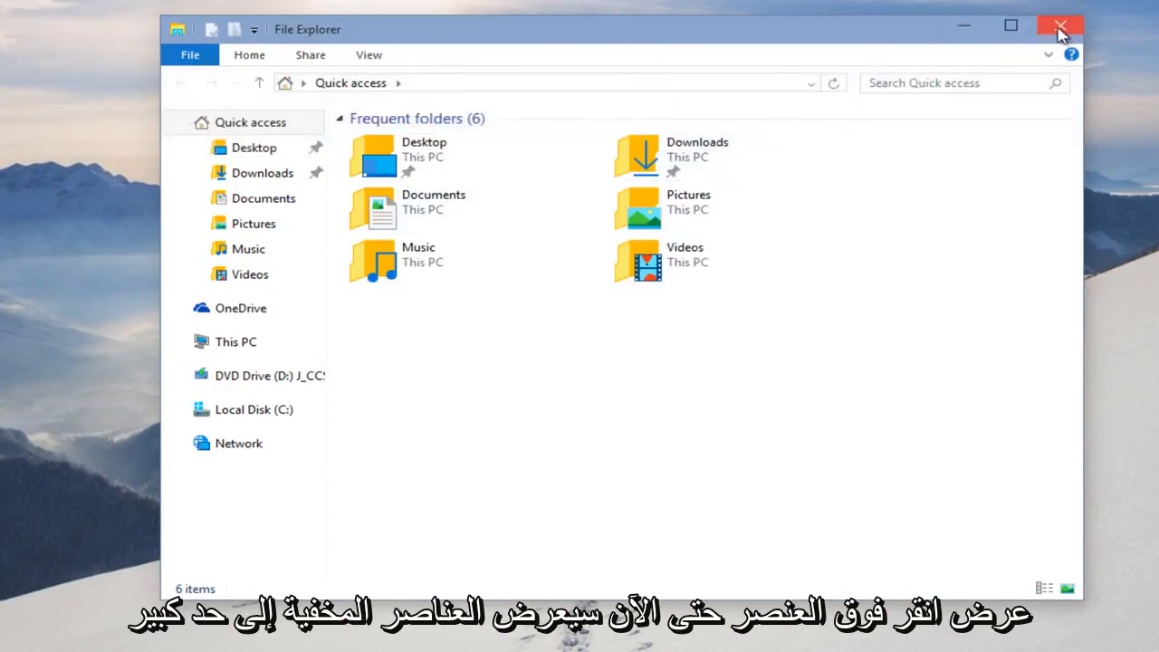
mouse_move(1062, 25)
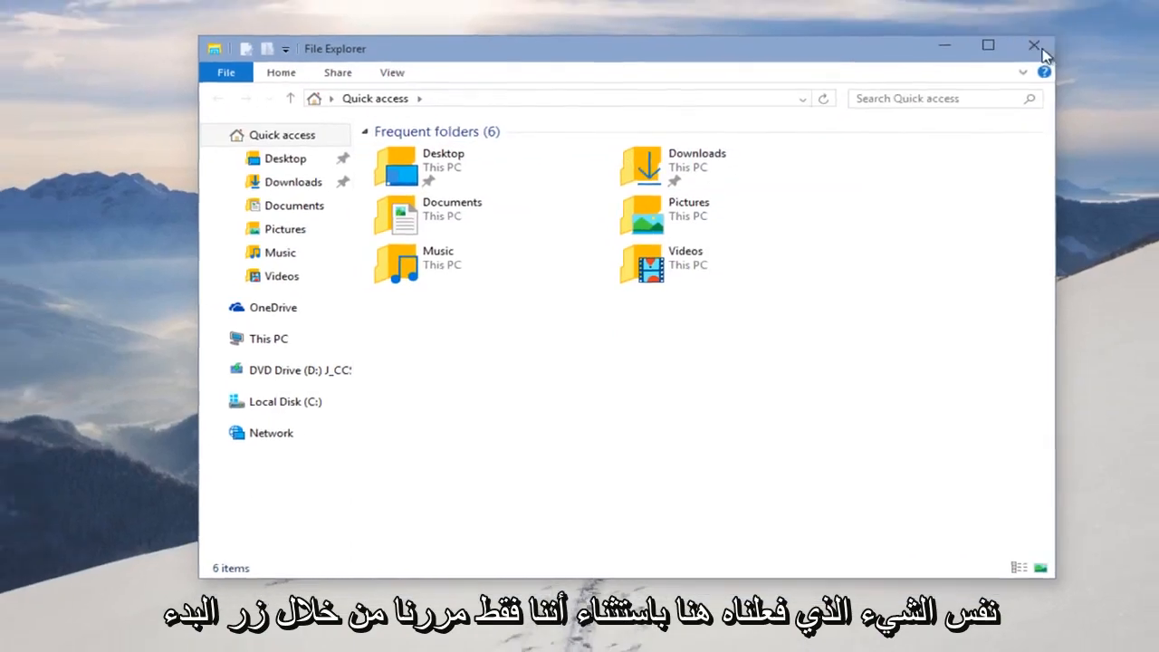
Step: Launch Control Panel from the Start right-click menu and go to Appearance and Personalization by Category
right_click(11, 637)
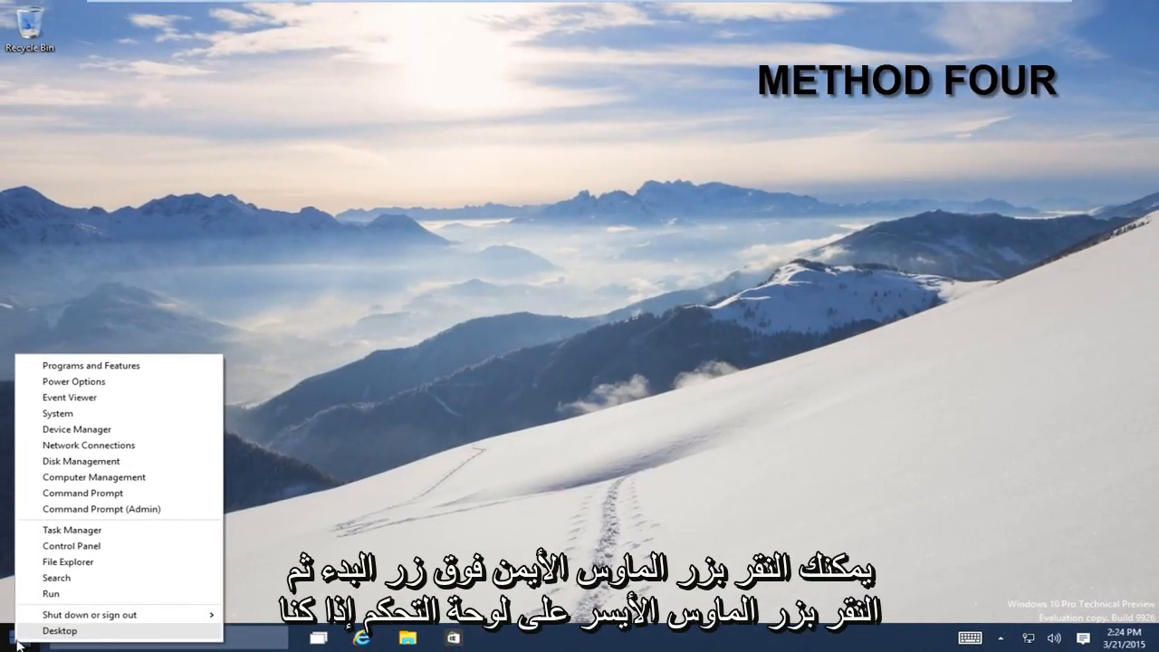
mouse_move(73, 545)
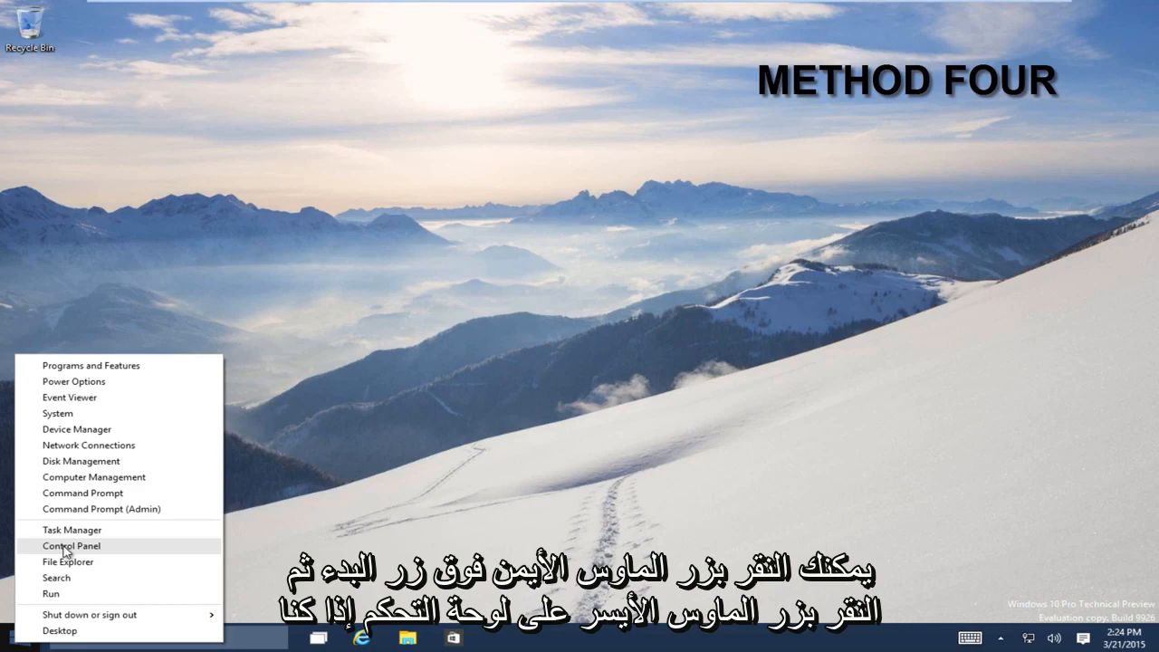
click(71, 545)
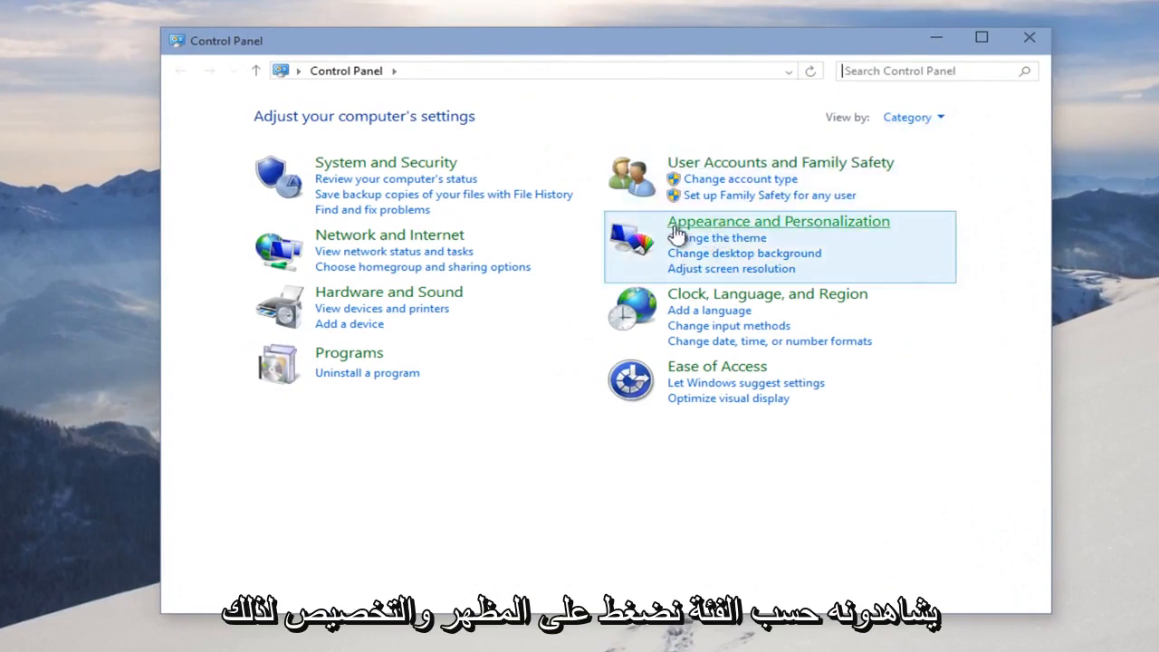
mouse_move(833, 243)
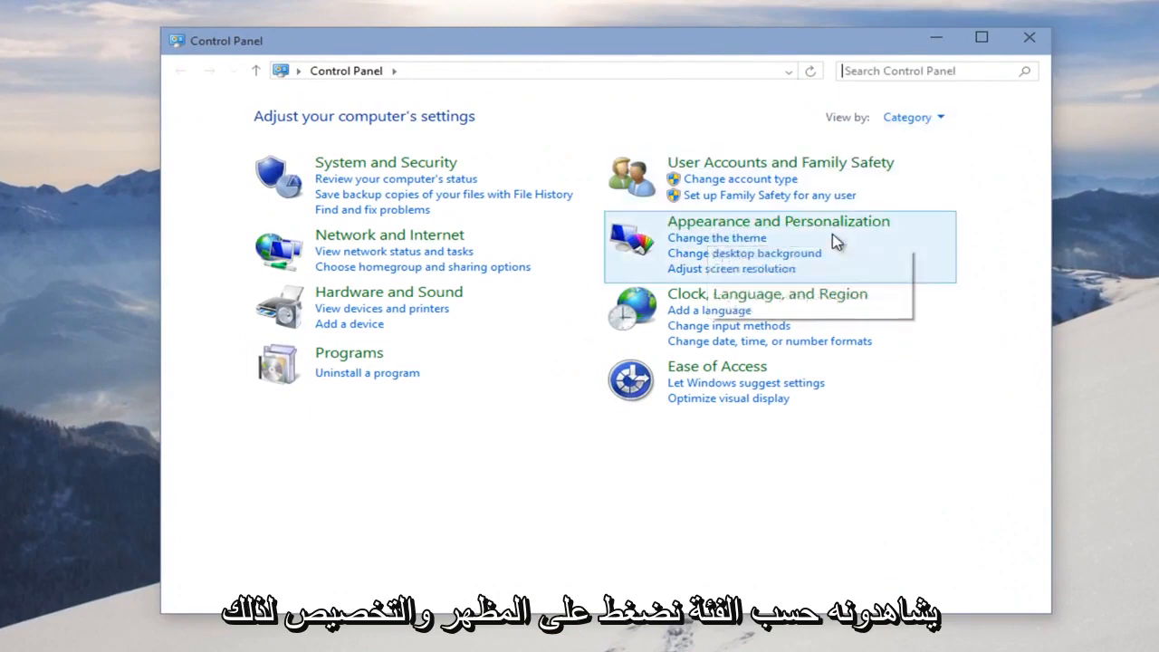
click(913, 115)
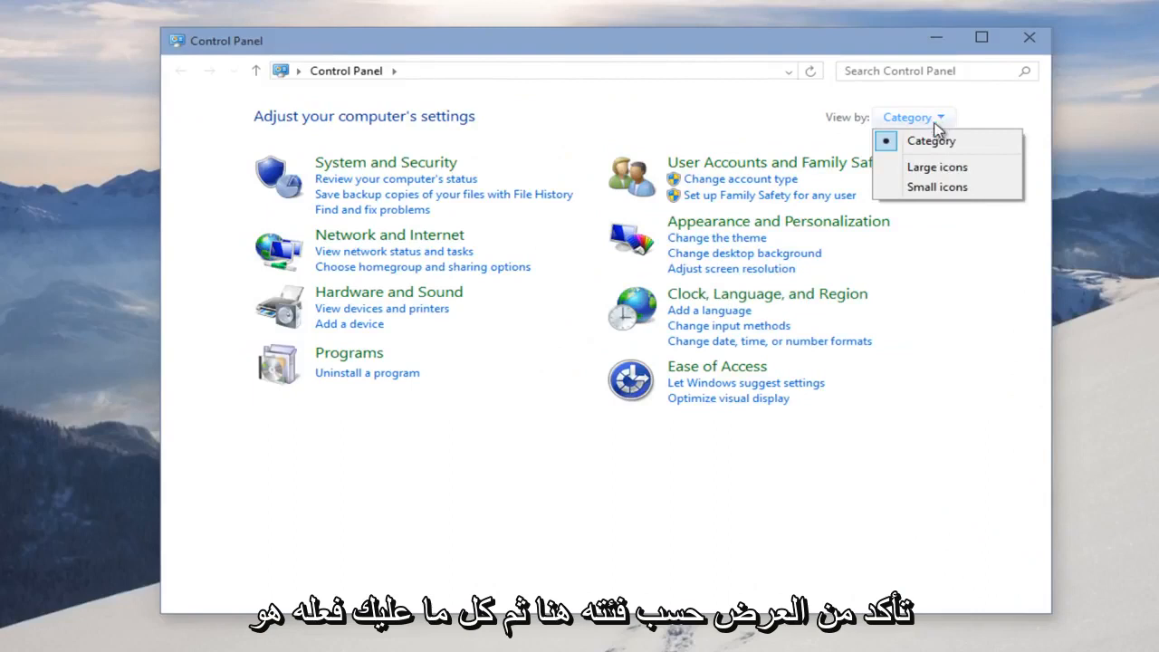
mouse_move(765, 261)
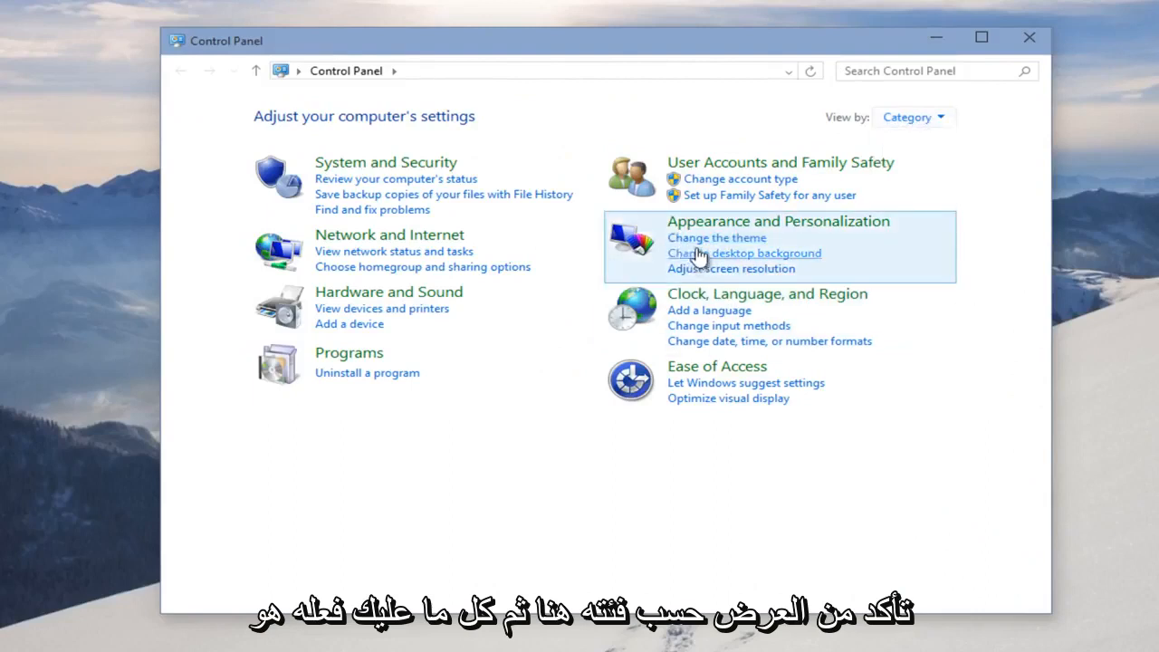
click(777, 221)
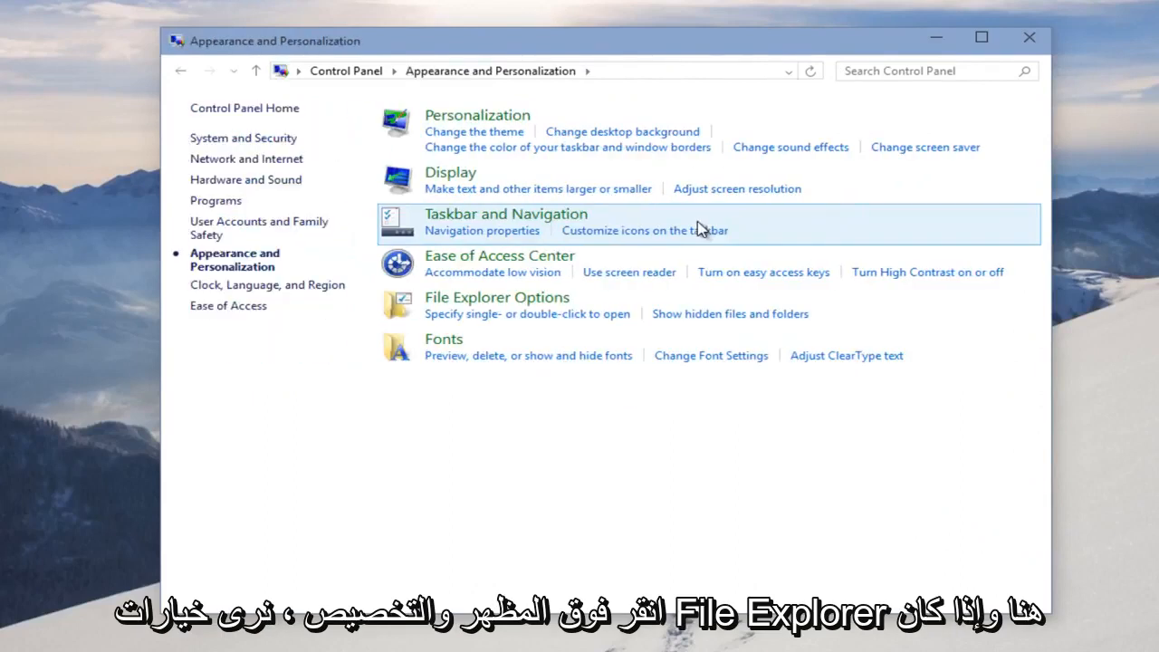
mouse_move(416, 307)
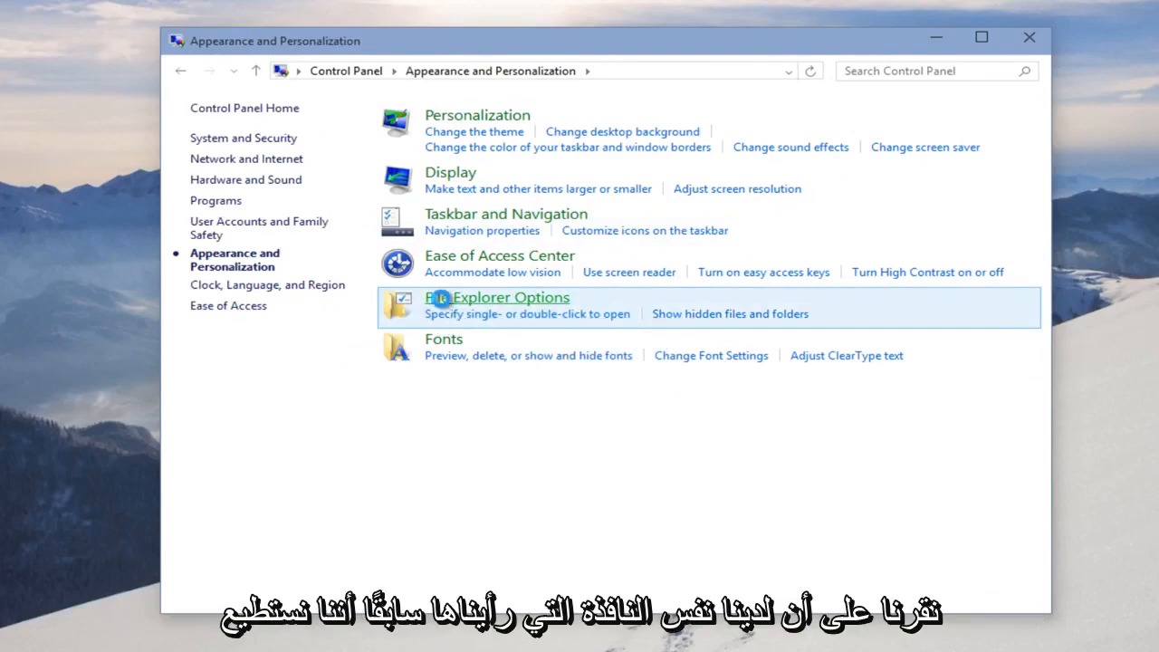
Step: Open File Explorer Options from the Appearance and Personalization page
click(497, 297)
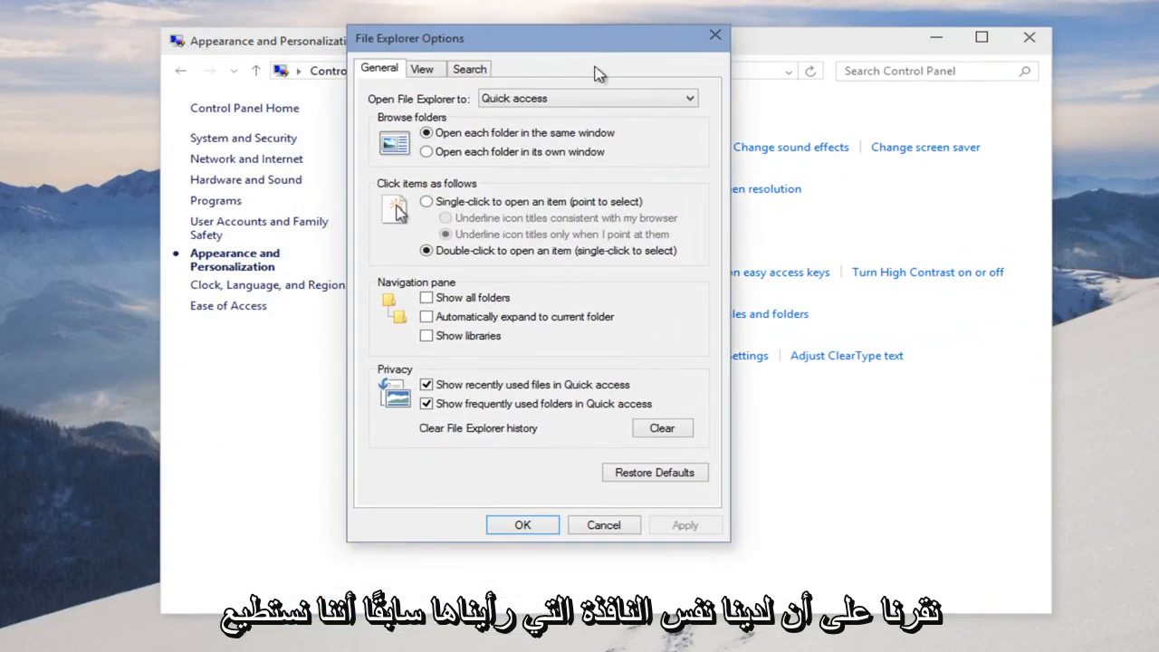
Step: Switch to the View settings and scroll the Advanced settings to Hidden files and folders
click(422, 69)
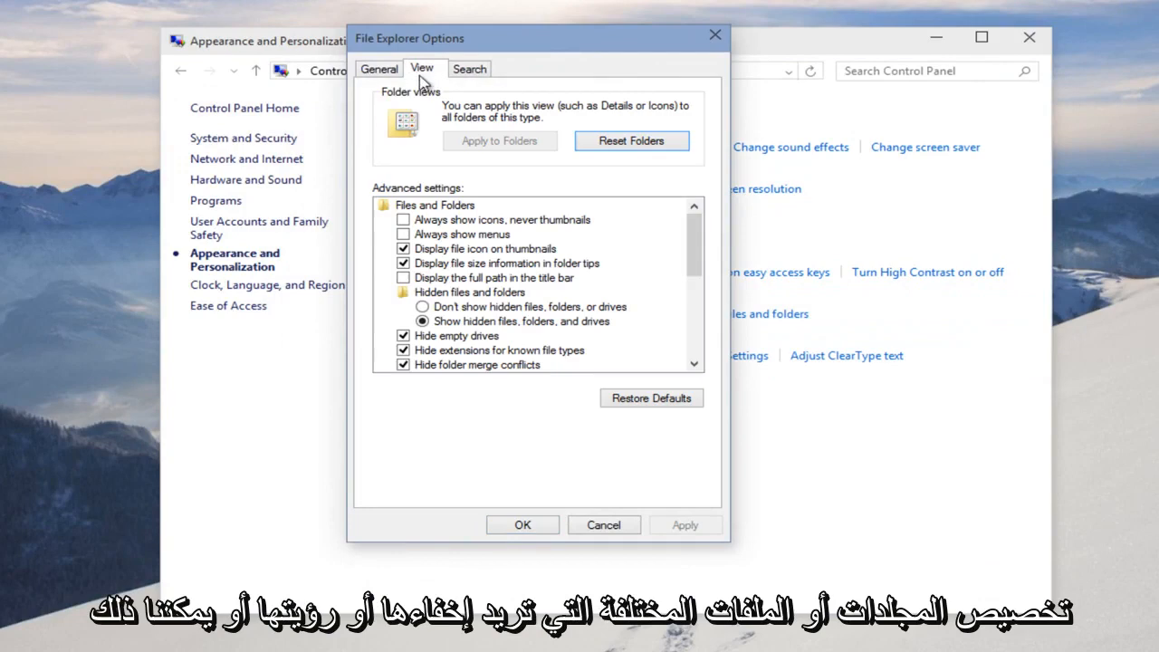
scroll(down, 3)
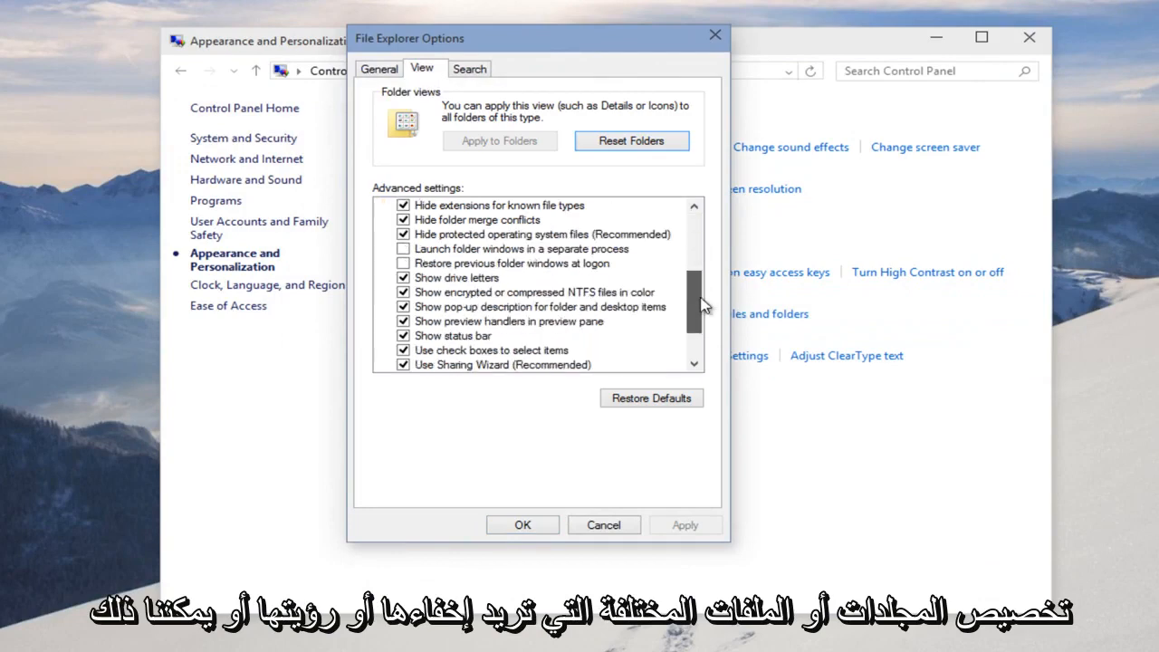
scroll(up, 3)
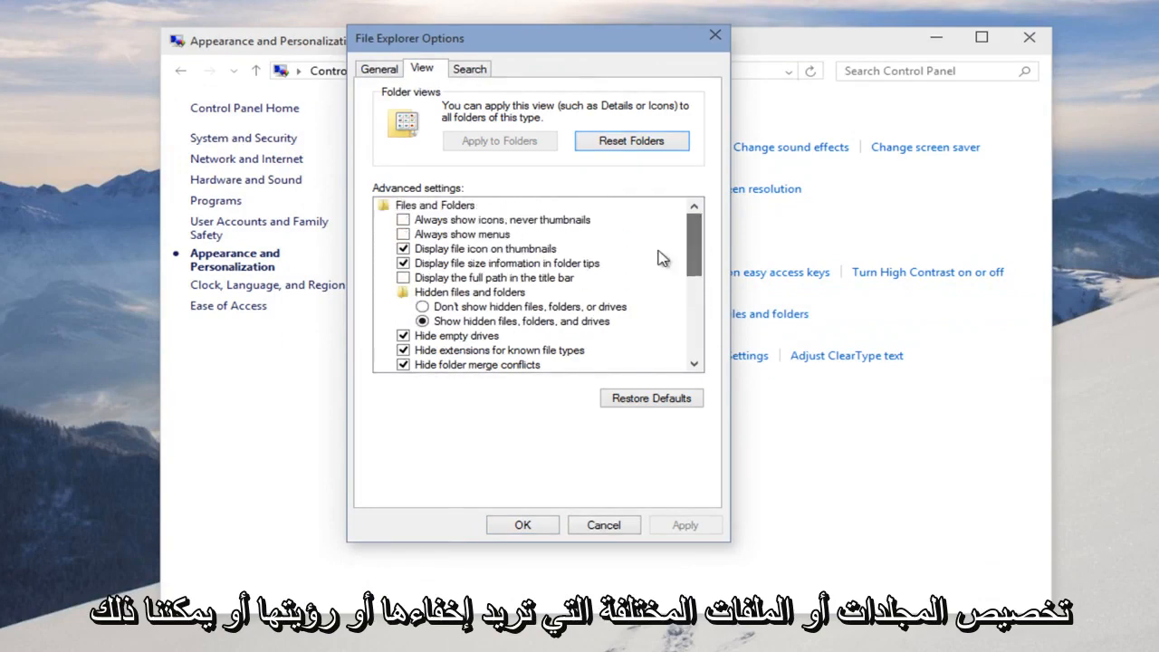